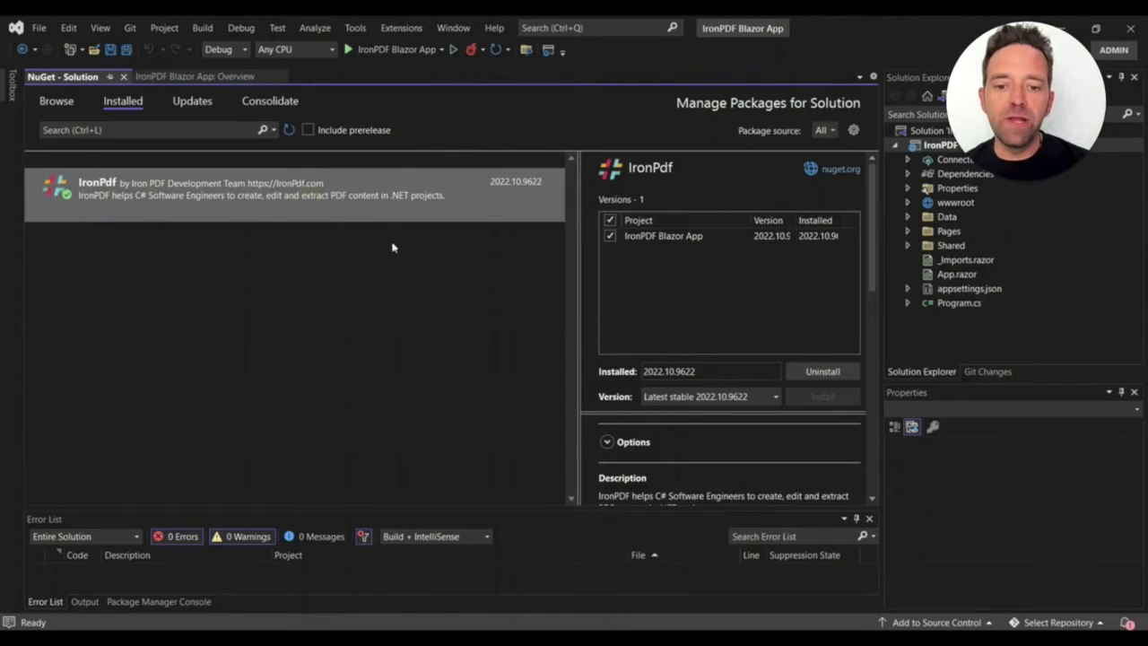
mouse_move(416, 244)
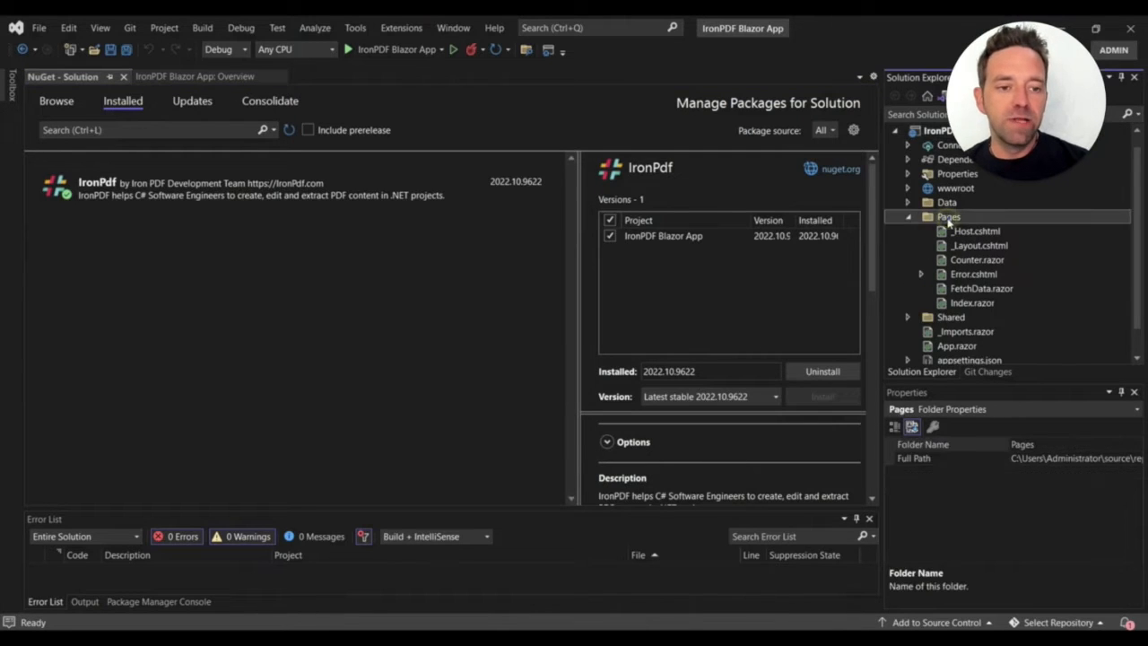
Add a new Razor Component named PDFGenerator to the Pages folder
right_click(948, 215)
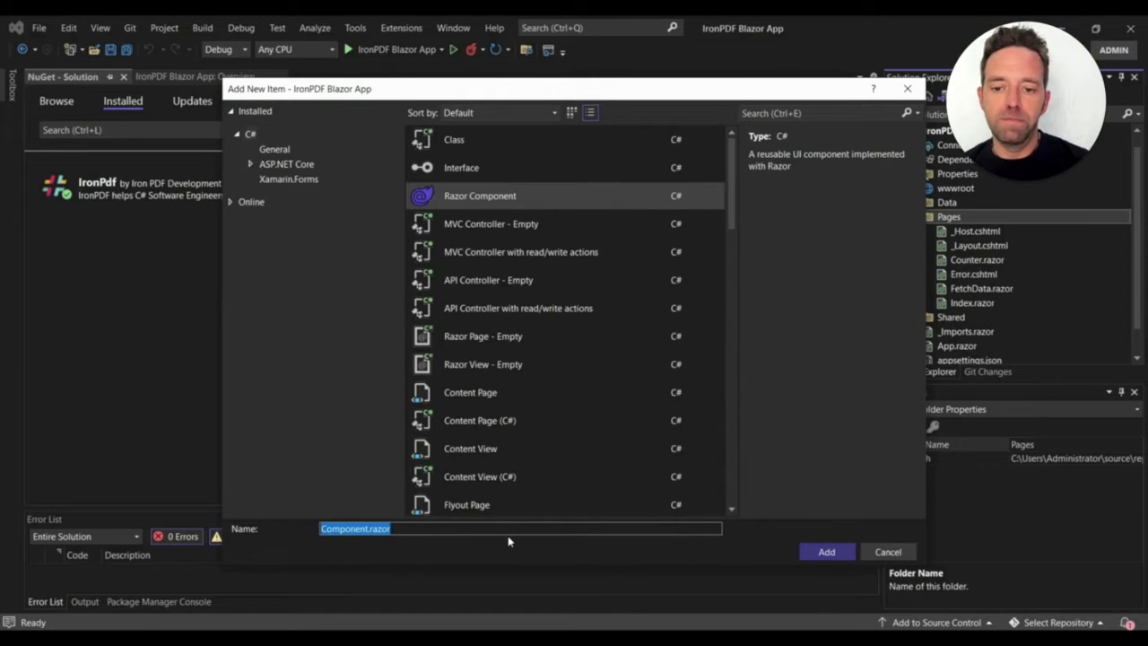
text(PDFGene)
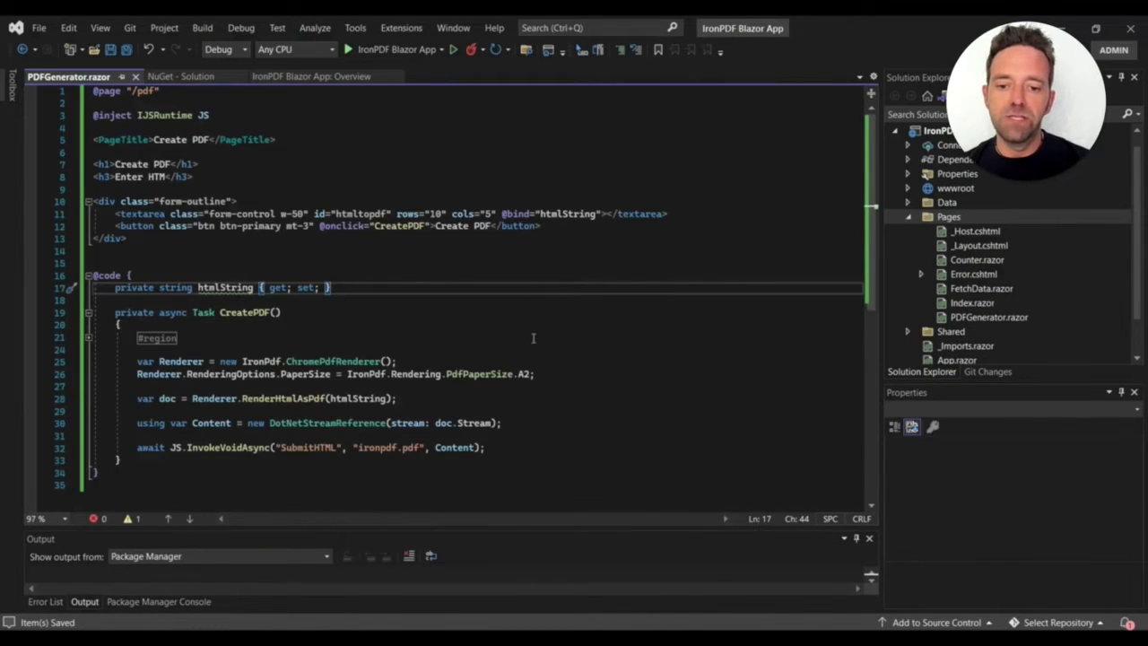
mouse_move(552, 330)
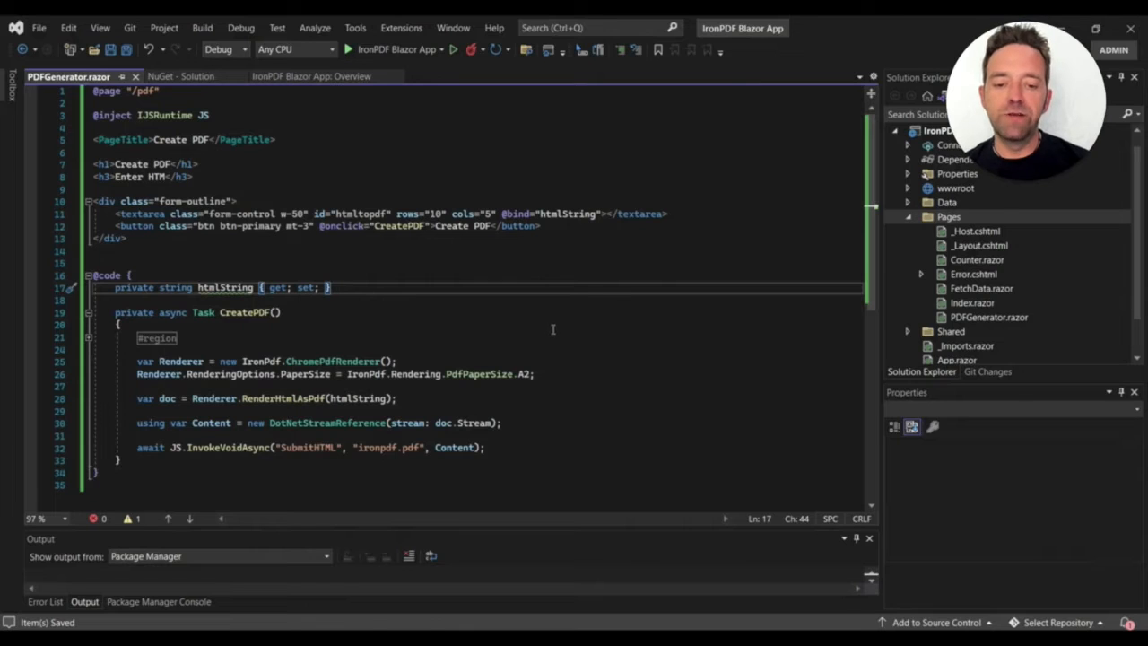
mouse_move(564, 323)
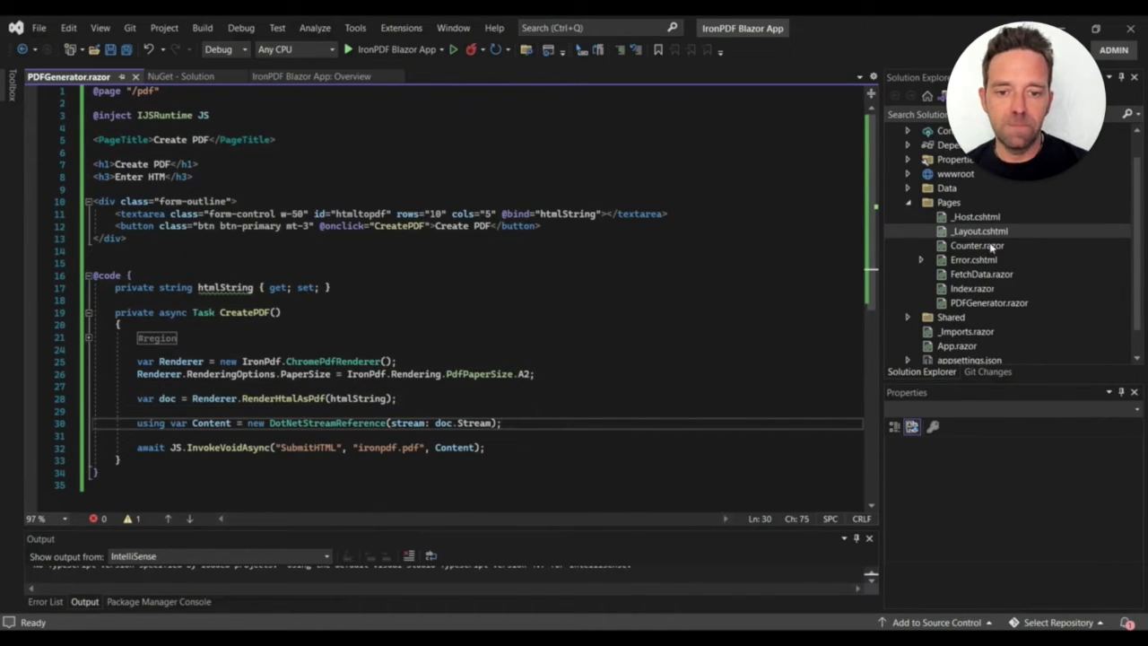
Define window.SubmitHTML in _Layout.cshtml to download the PDF stream as a blob file
click(979, 230)
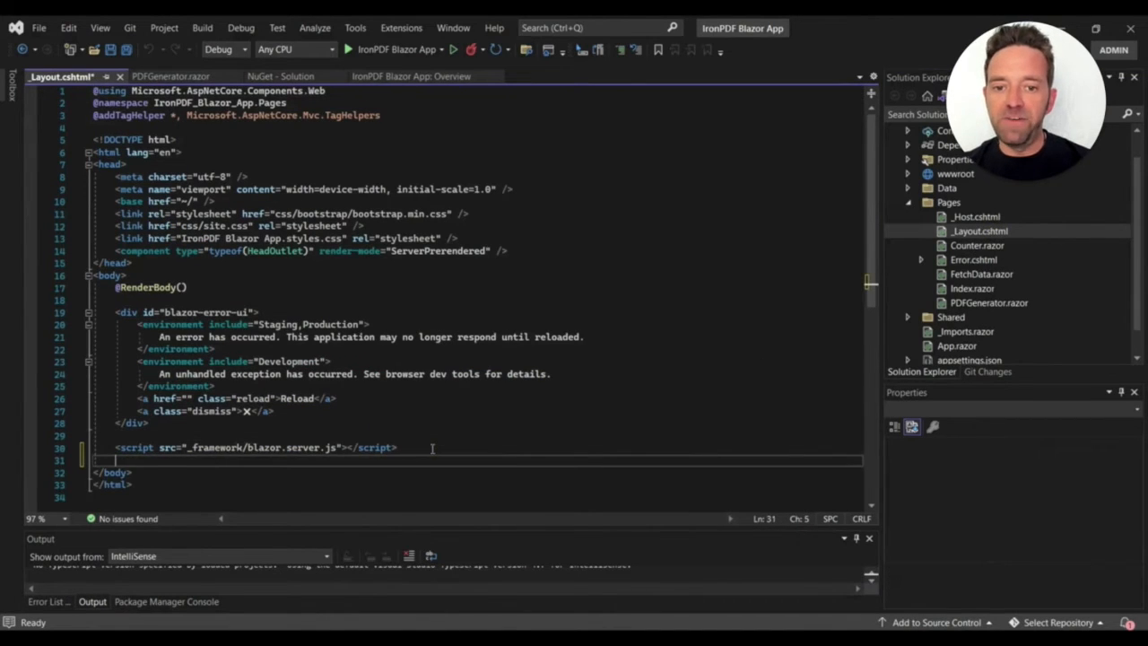
text(window.SubmitHTML = async (fileName, contentStreamReference) => {)
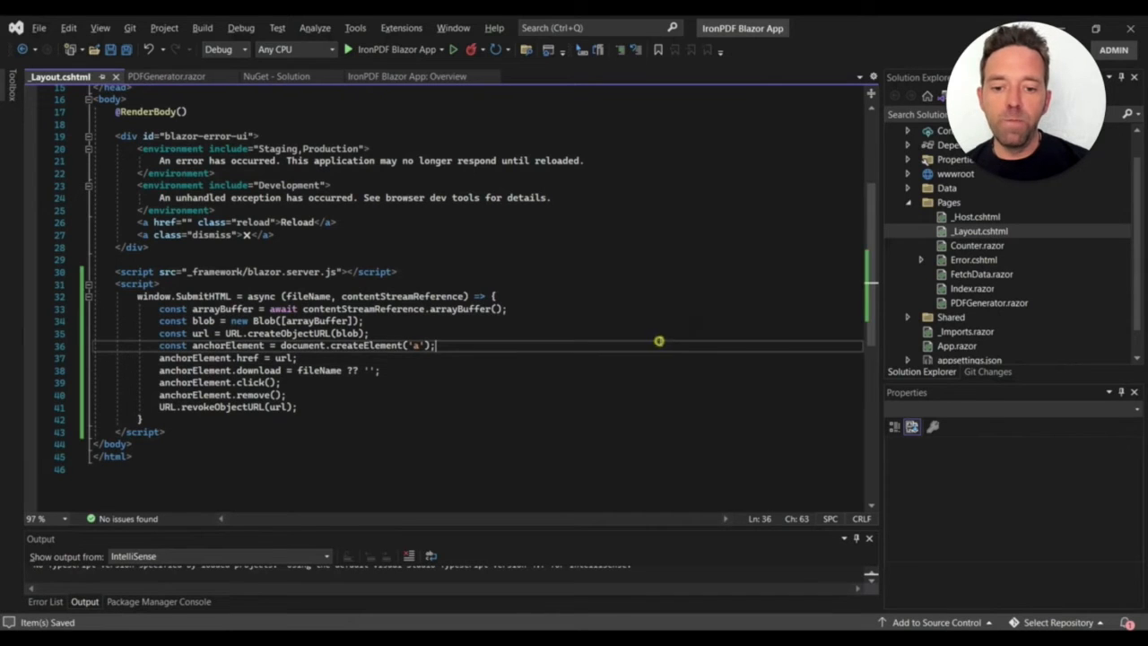
click(980, 215)
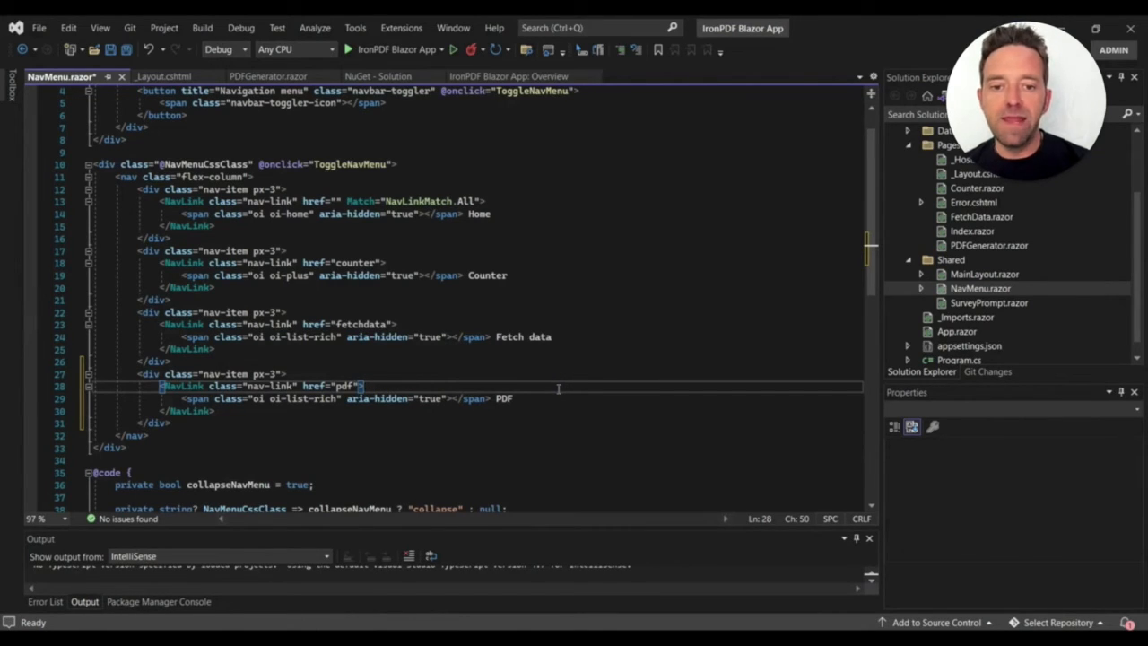
Save the NavMenu.razor PDF NavLink (href="pdf") and run the Blazor app
key(ctrl+s)
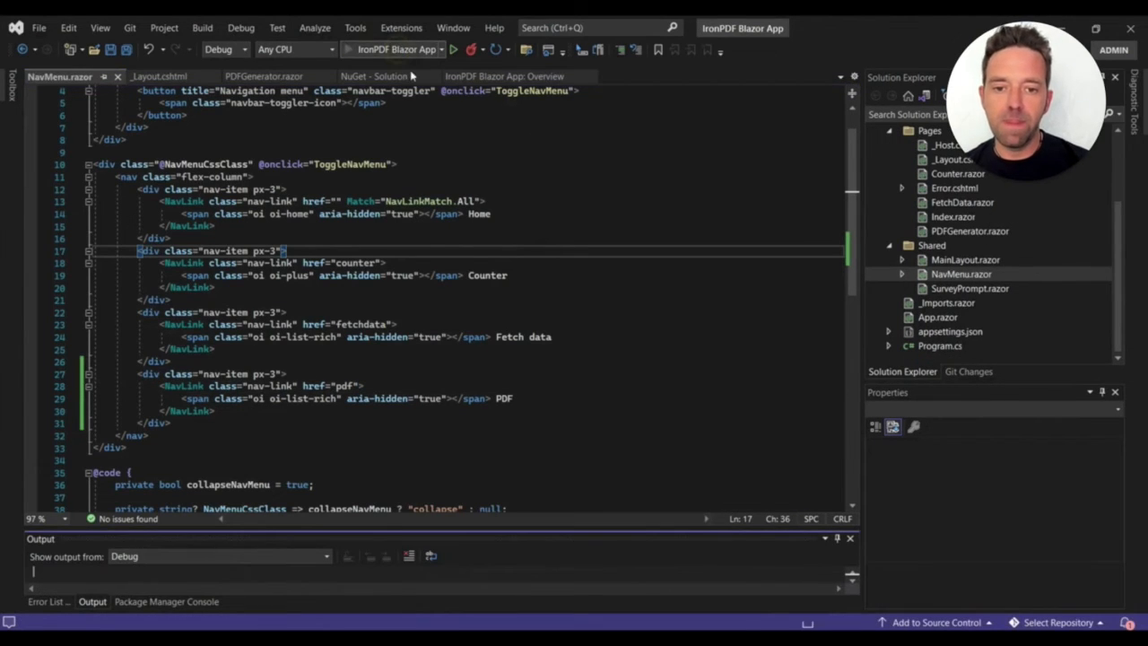
click(454, 48)
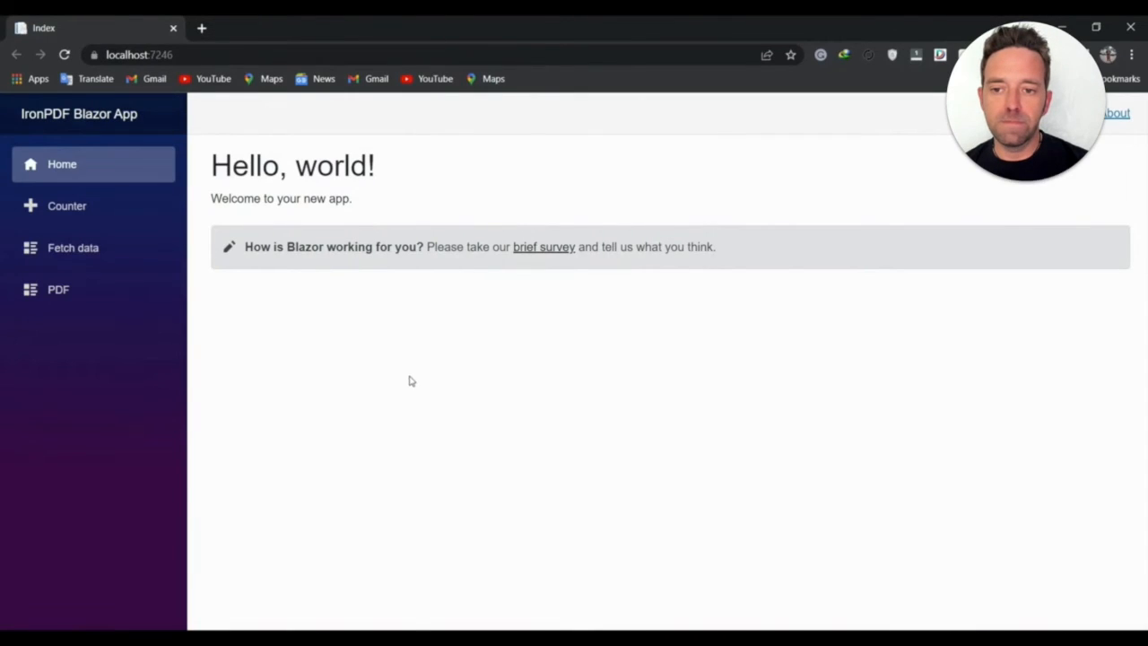
Review the index.html invoice template markup in Notepad
click(57, 289)
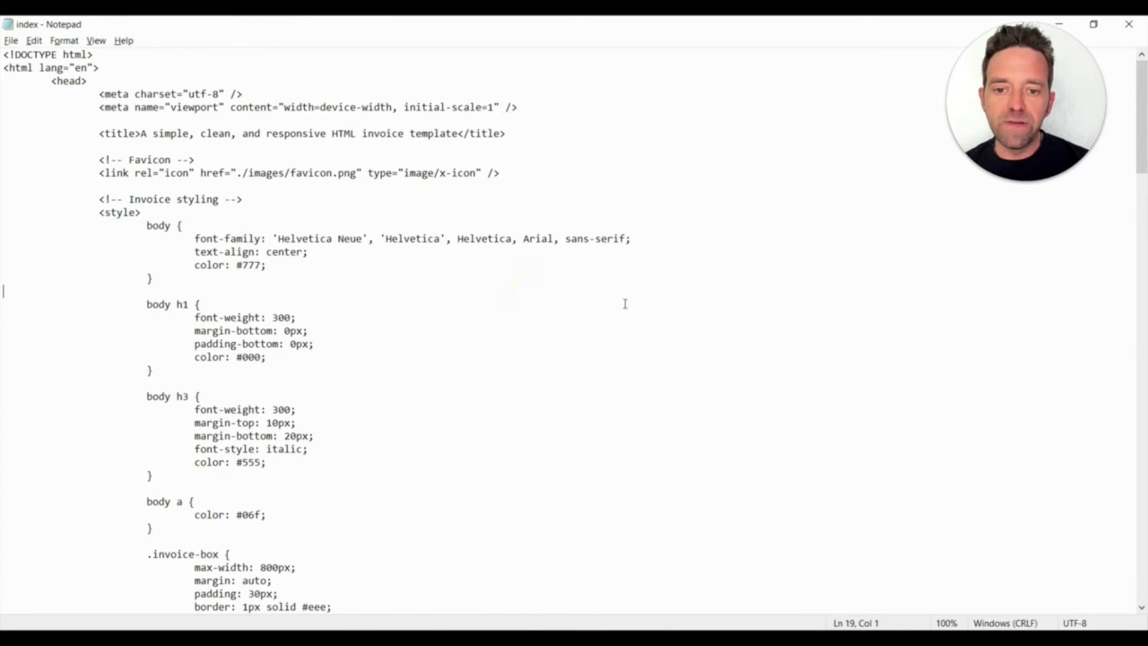
scroll(down, 3)
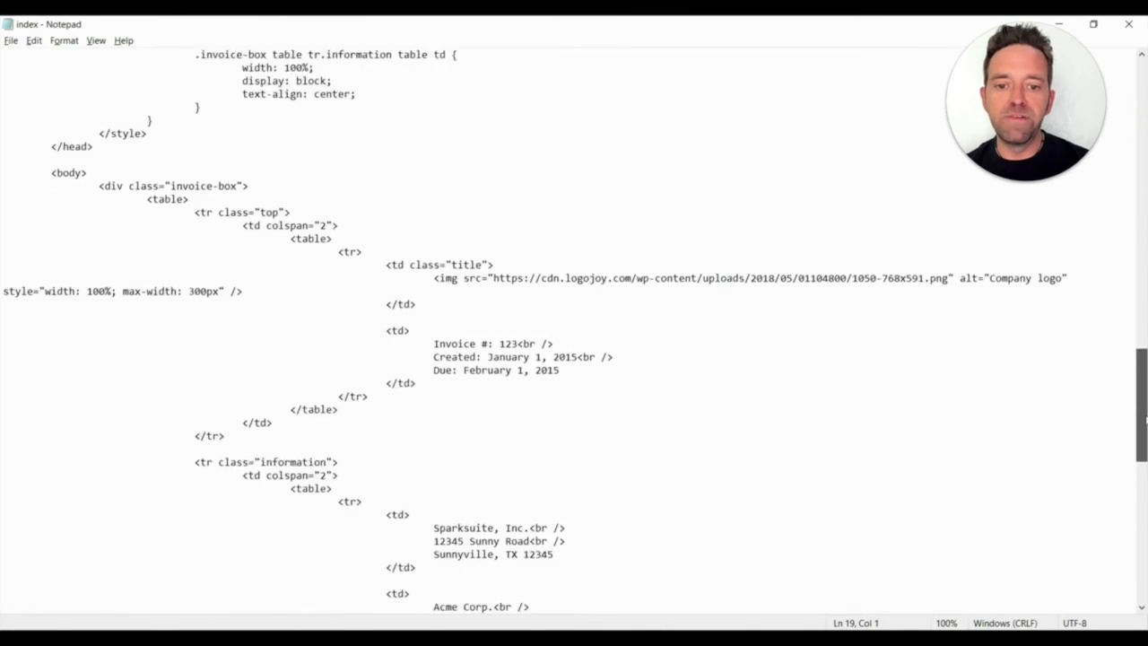
scroll(down, 3)
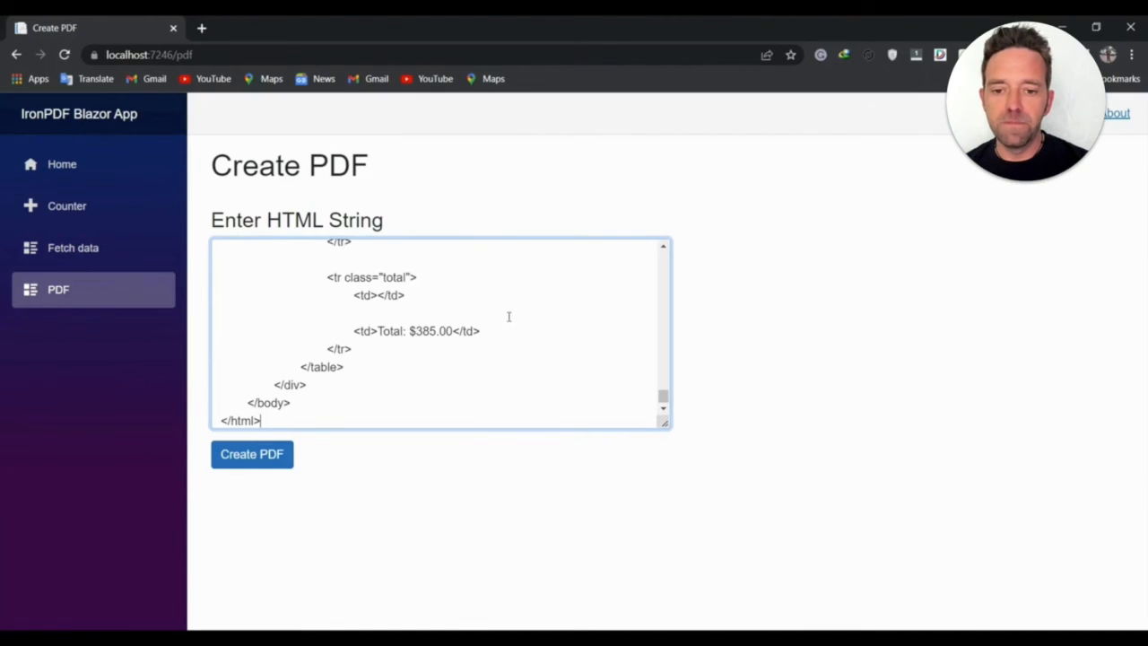
Create the PDF from the pasted invoice HTML and view the downloaded ironpdf (1).pdf
scroll(up, 3)
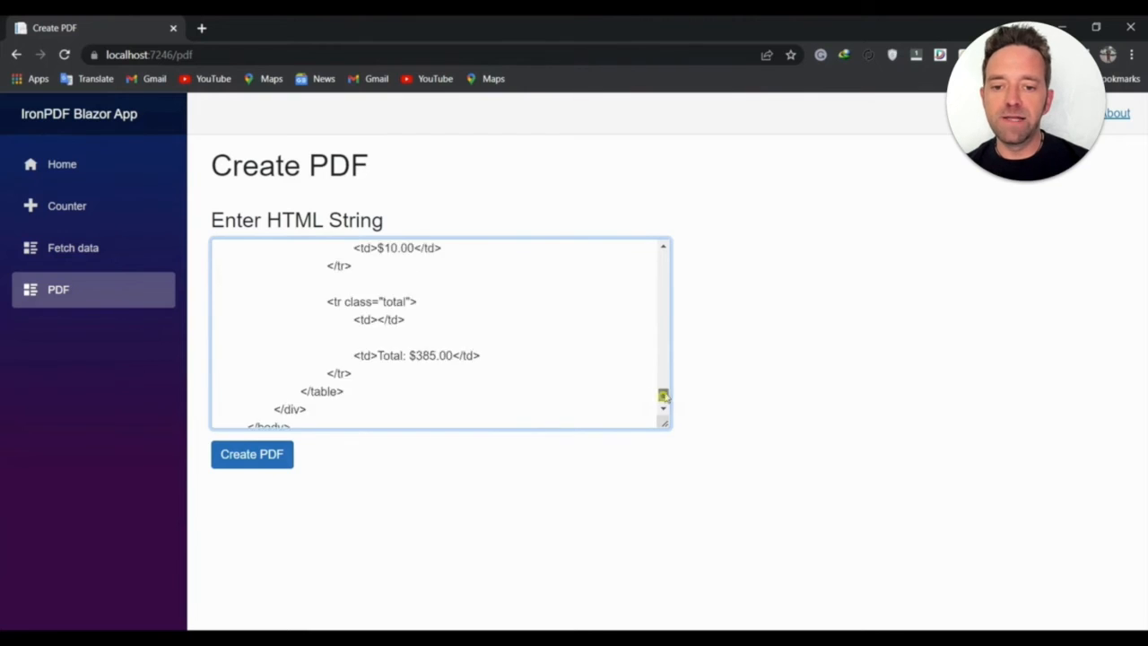
scroll(up, 3)
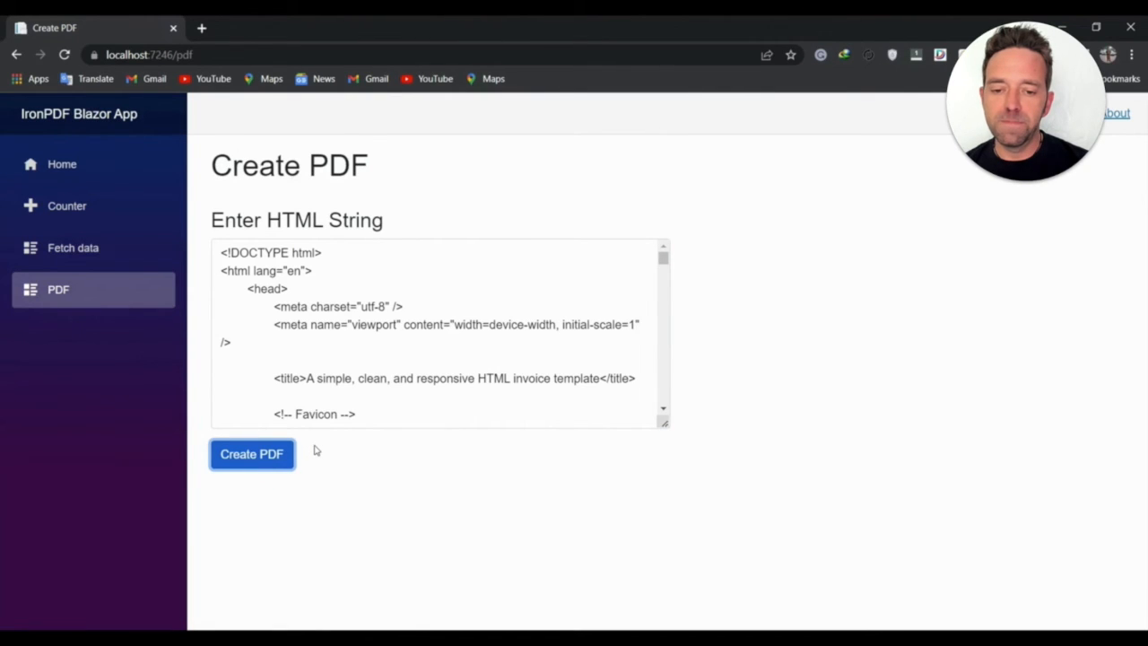
click(251, 454)
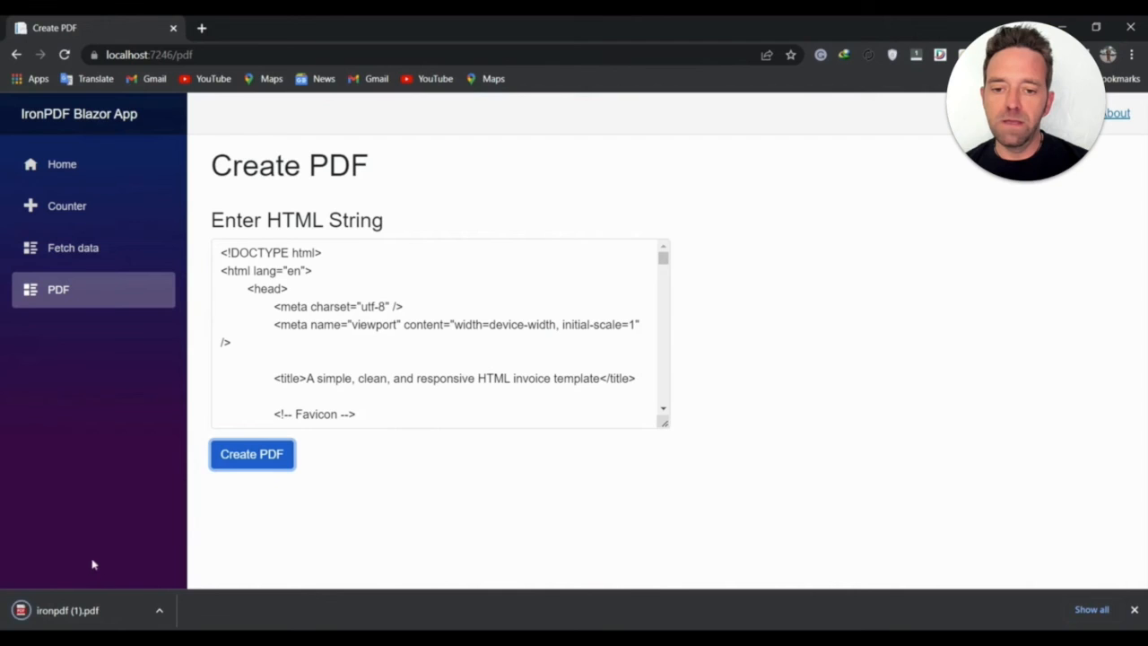
mouse_move(79, 610)
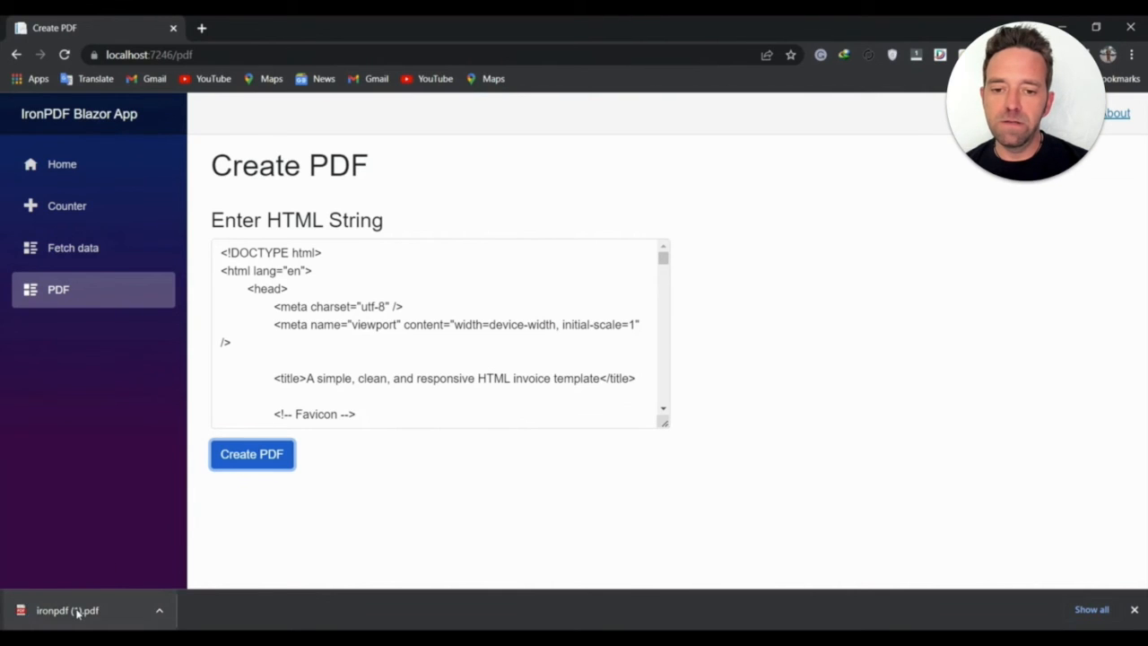
click(68, 610)
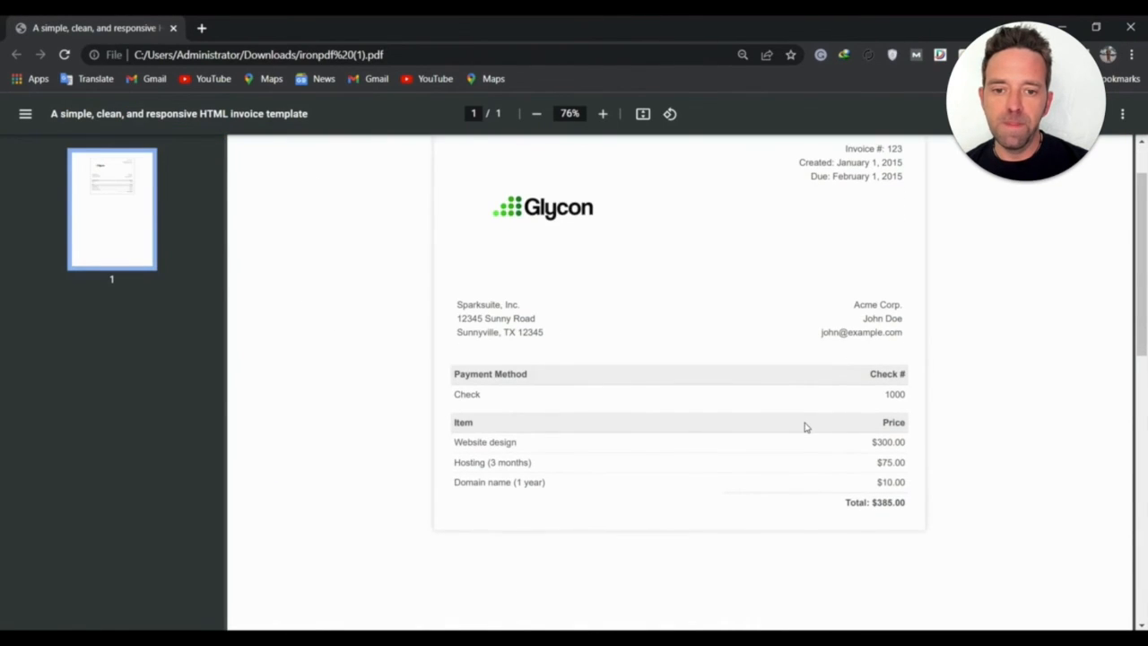
scroll(up, 3)
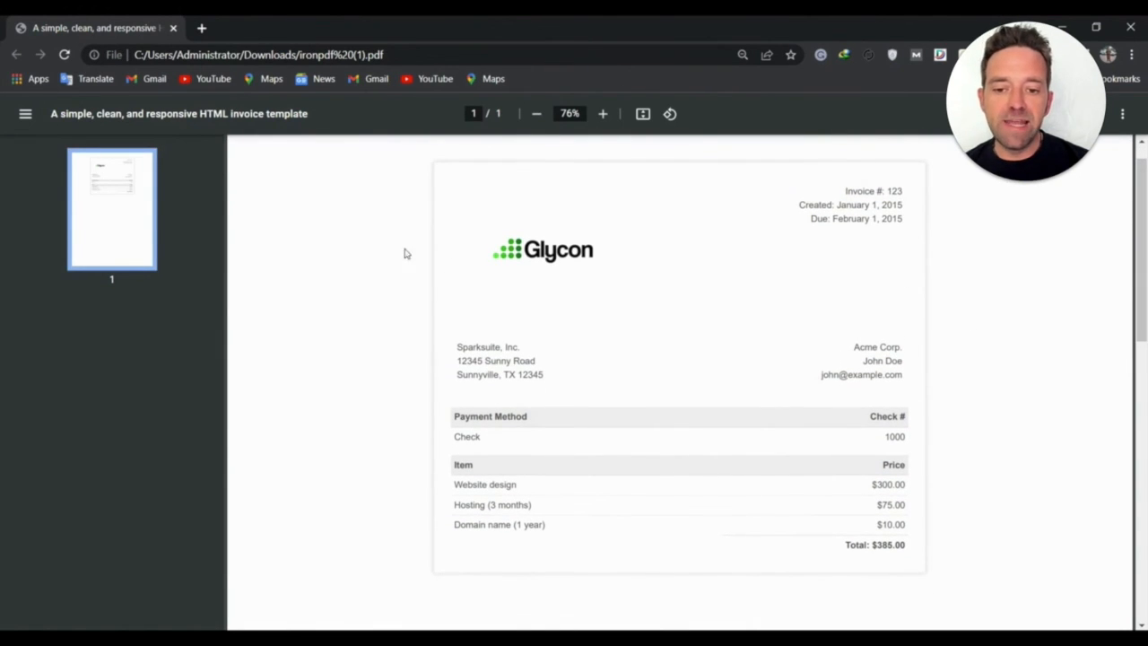
mouse_move(484, 553)
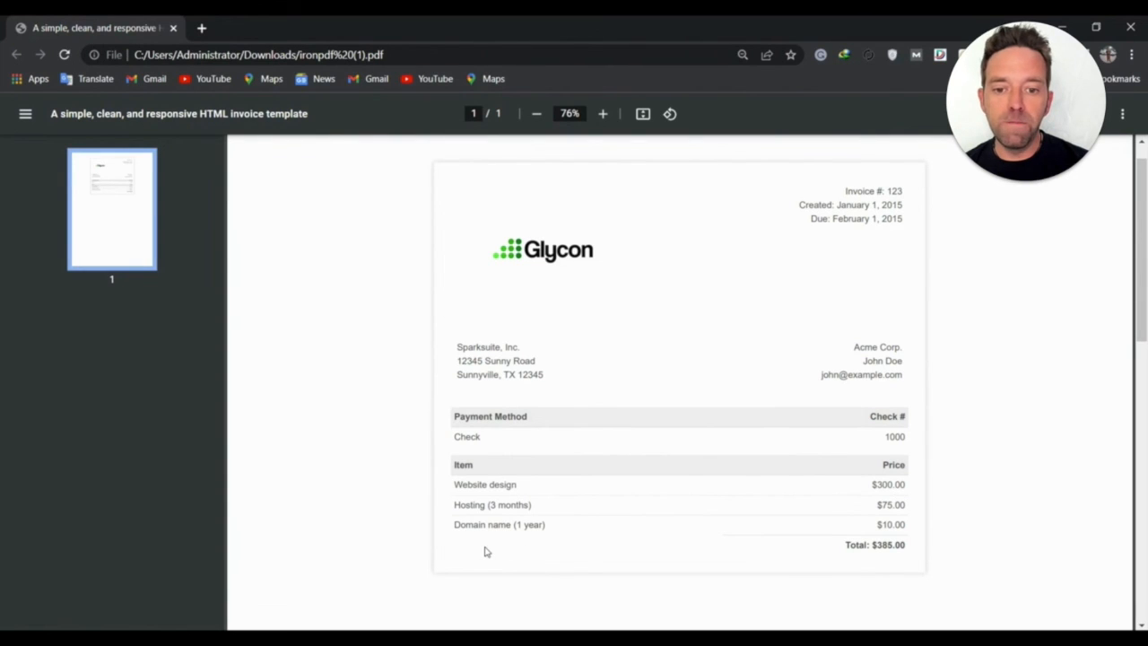
mouse_move(458, 567)
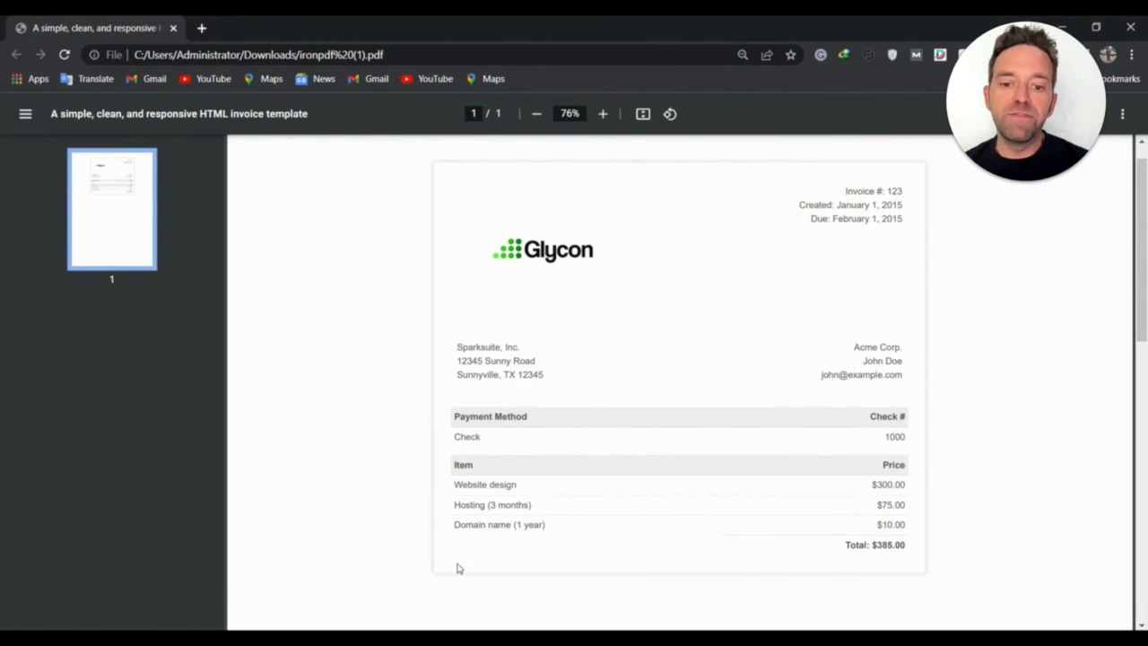
mouse_move(434, 552)
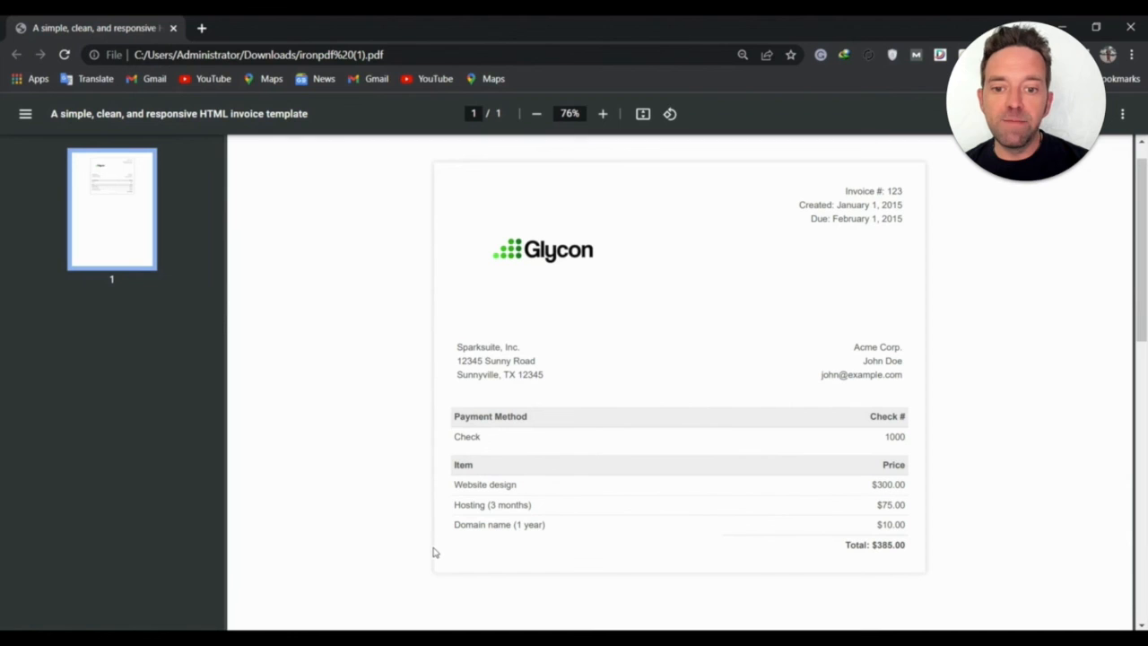
mouse_move(437, 551)
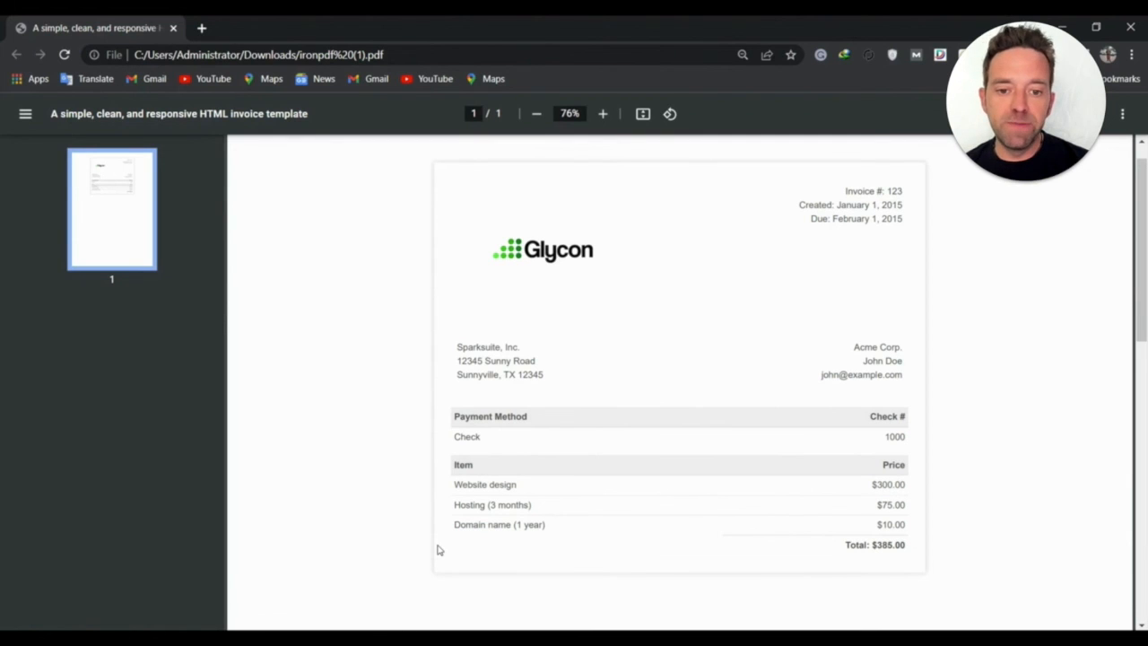